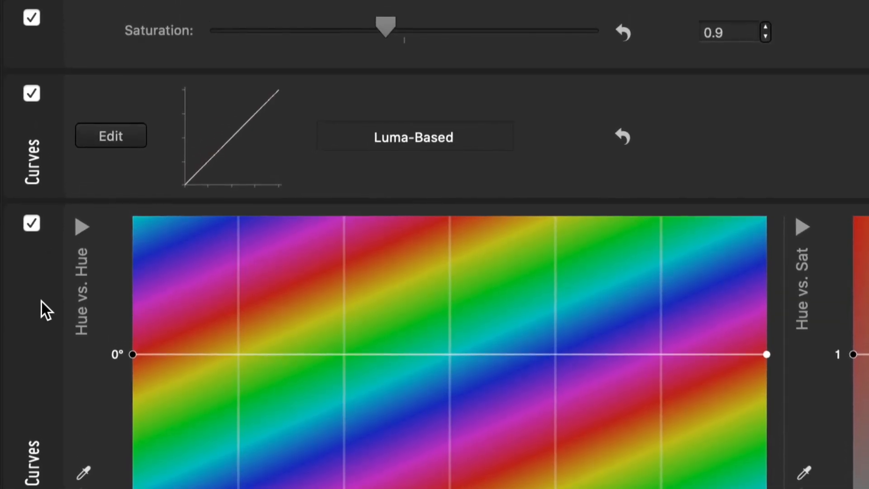
Step: Bring the luma curve of the Curves node into the Curve Editor
scroll(up, 3)
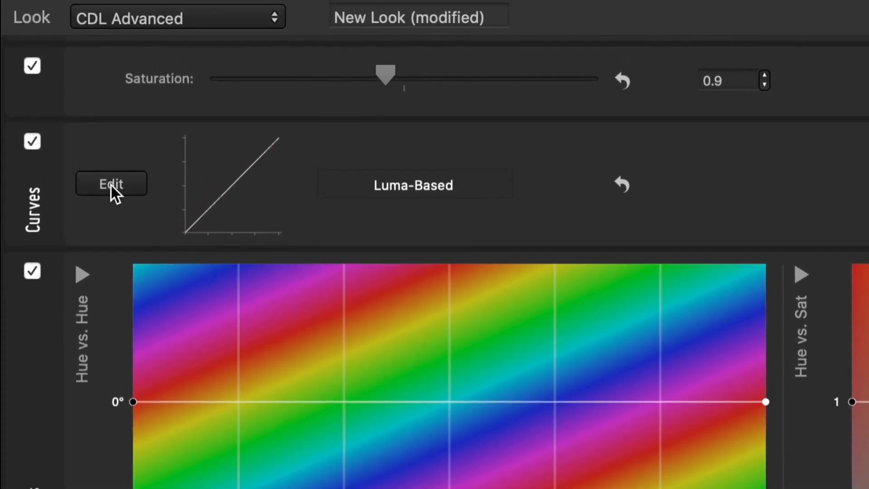
click(110, 183)
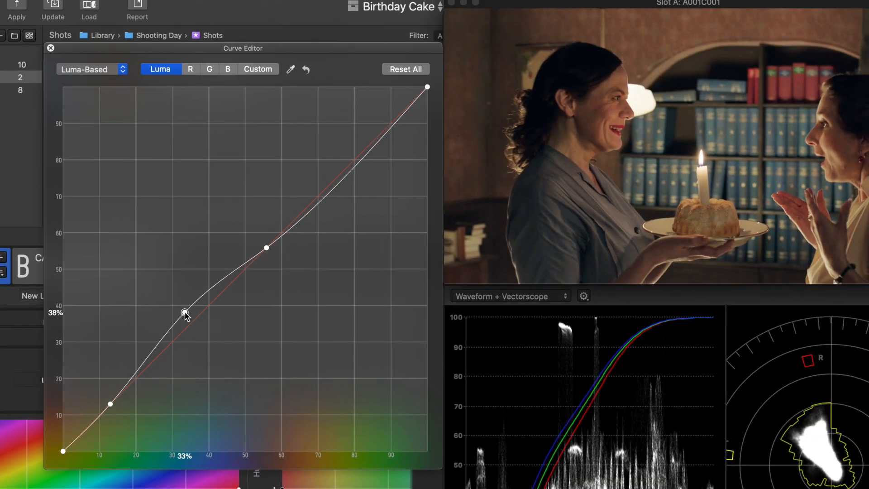
Step: Lift the shadow and midtone nodes on the luma curve and check the graded birthday-cake shot
click(50, 48)
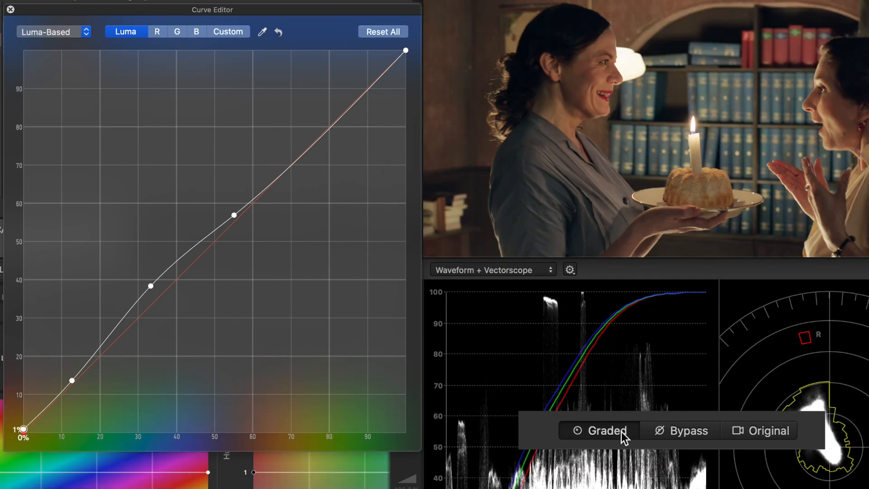
click(228, 31)
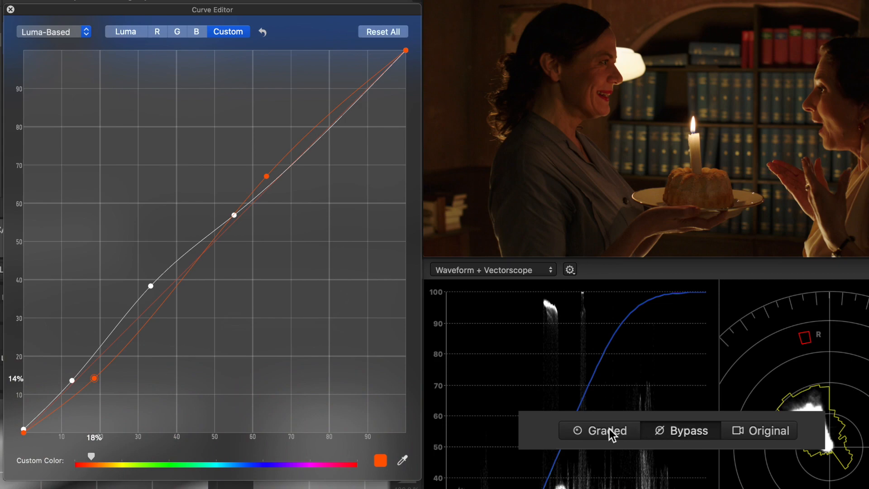
Step: View the candlelit scene with the orange custom-colour curve applied
click(599, 430)
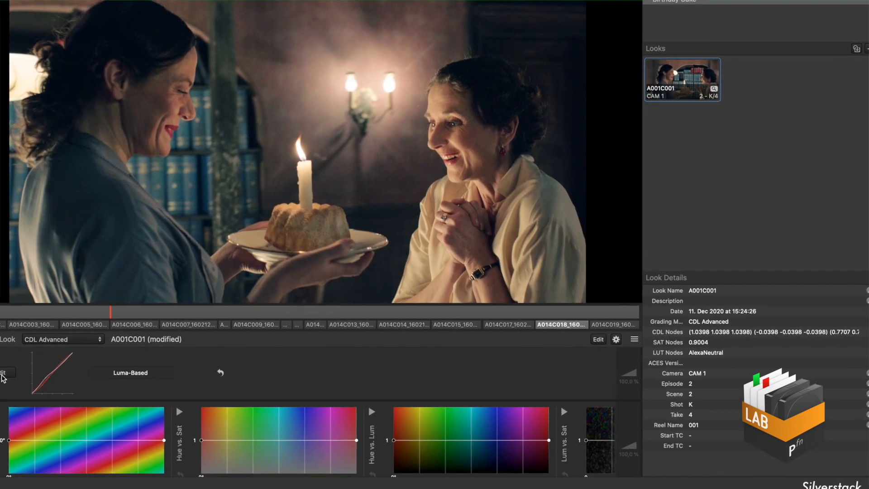
Step: Edit the luma curve of the applied A001C001 look on the candle scene
click(597, 339)
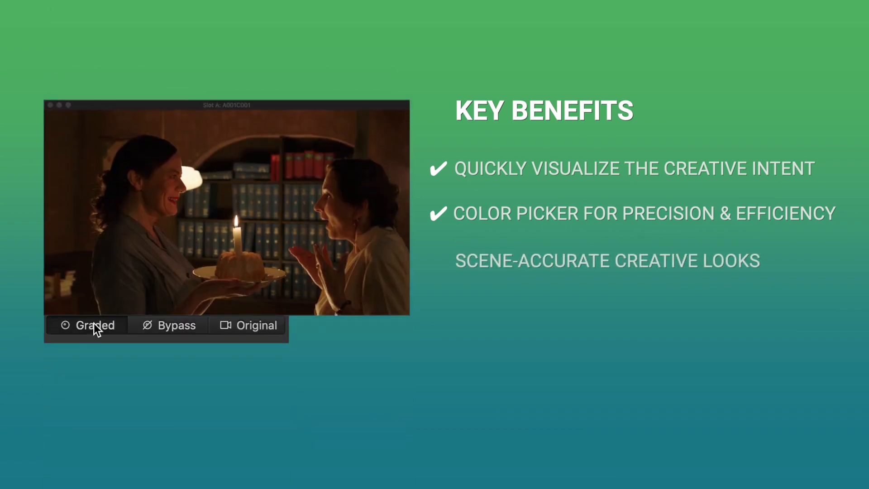
Step: Bypass the grade to compare the shot with and without the look
click(176, 324)
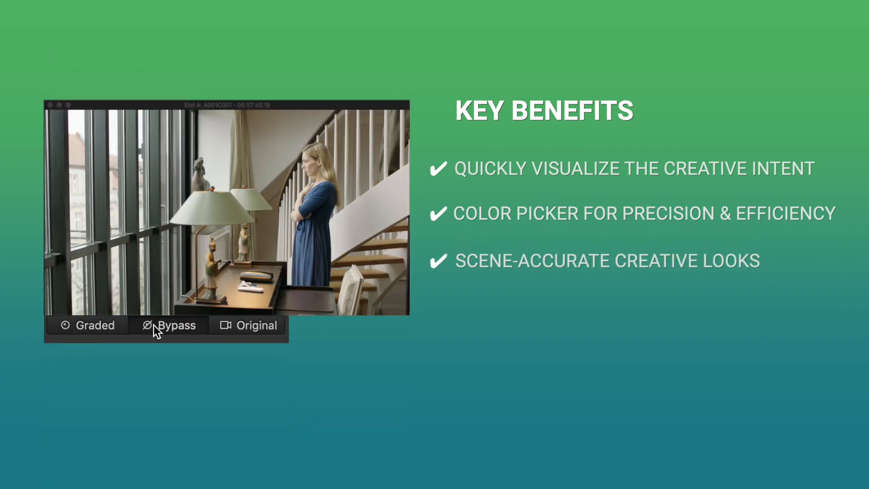